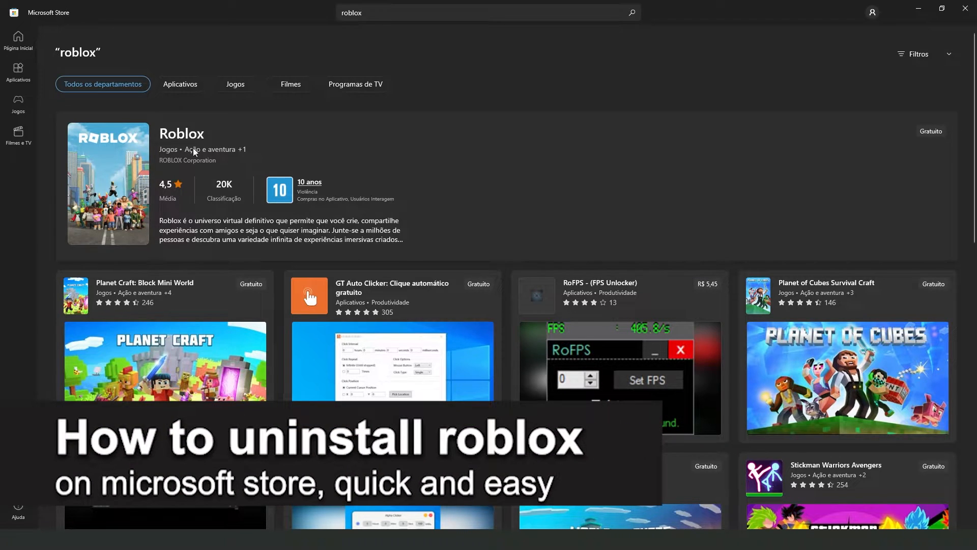
pyautogui.moveTo(255, 223)
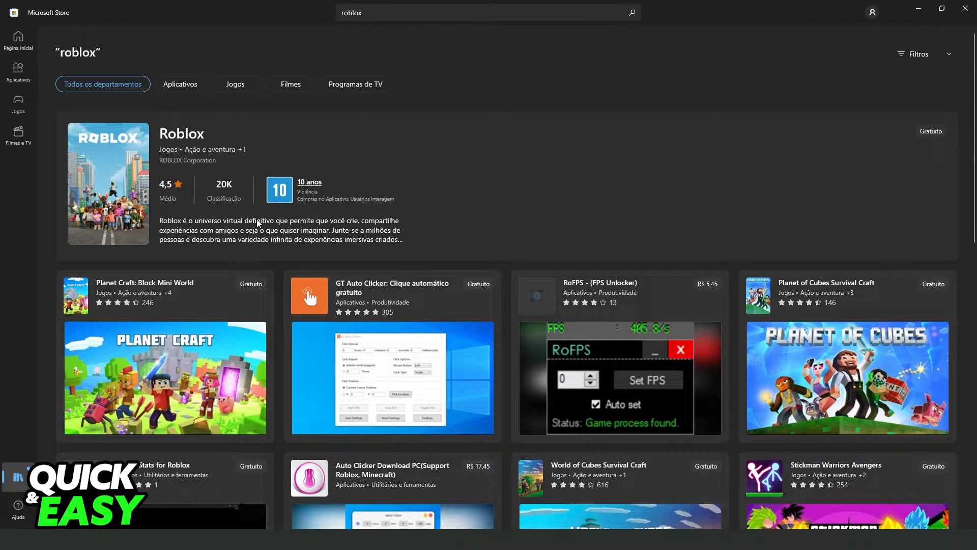
pyautogui.moveTo(488, 222)
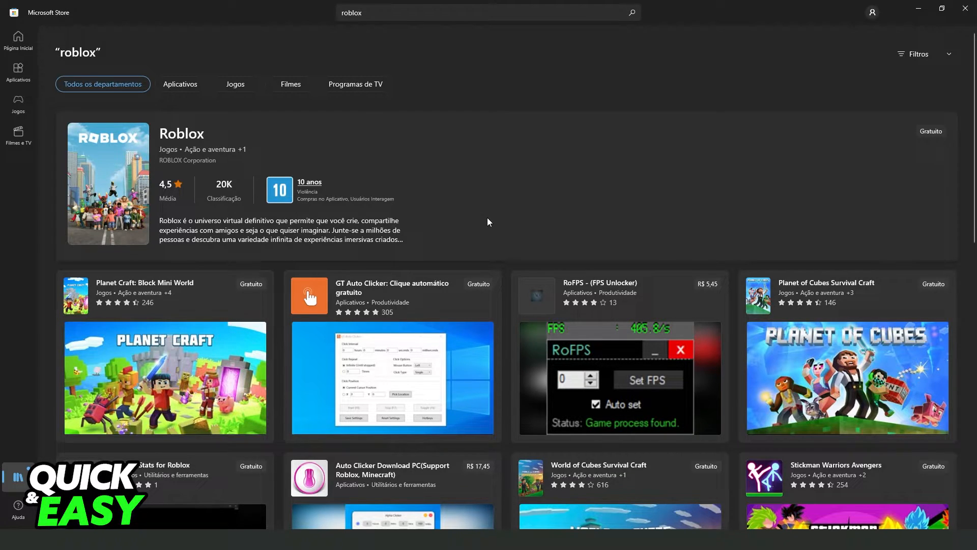
pyautogui.moveTo(590, 173)
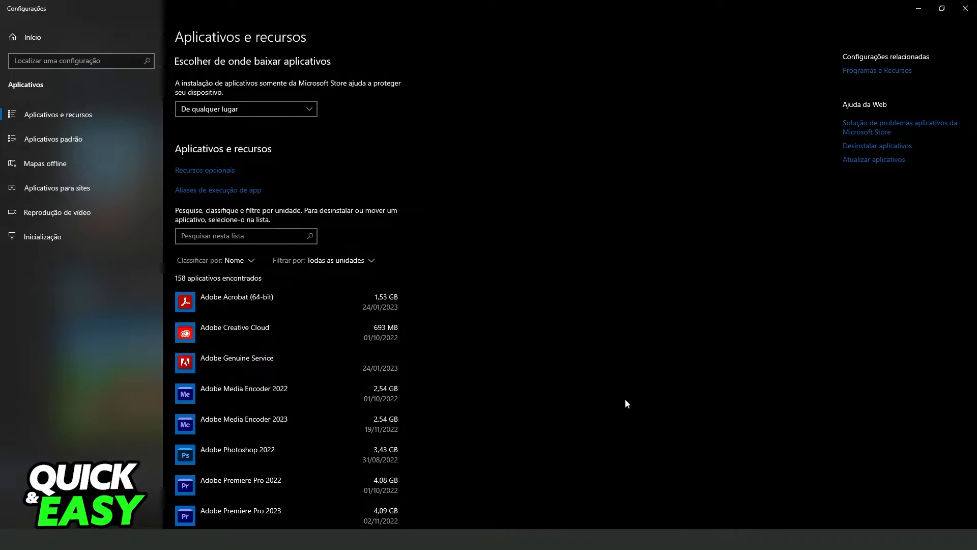
pyautogui.moveTo(294, 257)
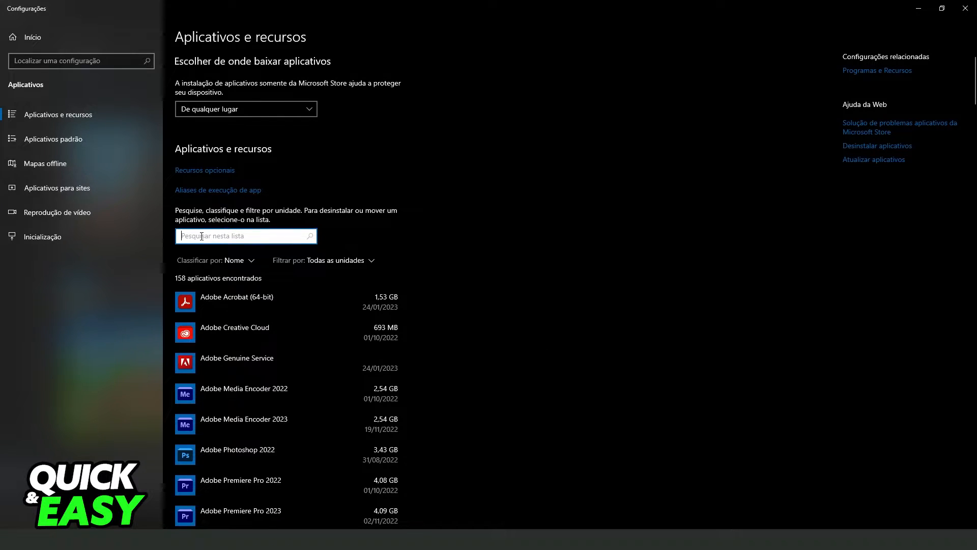
# - Search the installed apps for 'robl' (no match), then filter the list to 'canva'
pyautogui.write('robl')
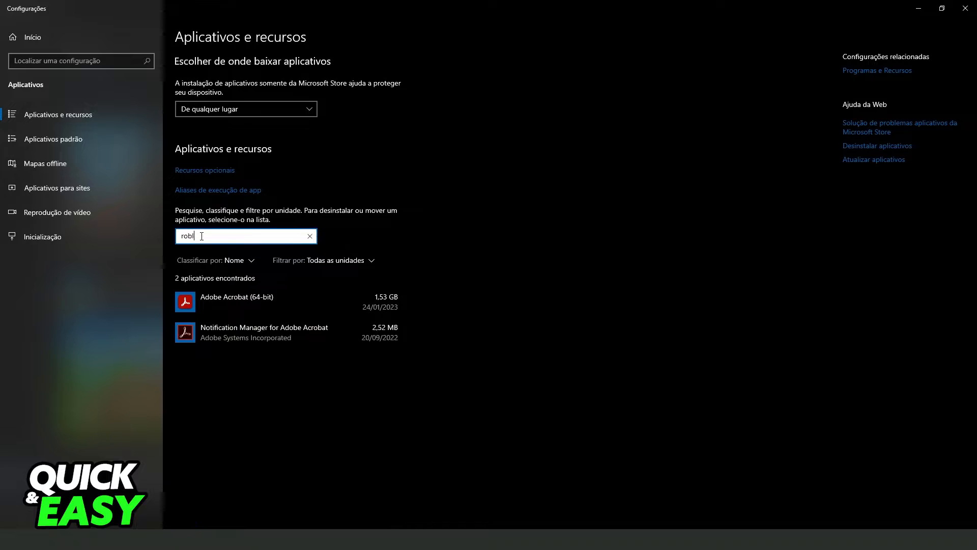
pyautogui.click(310, 235)
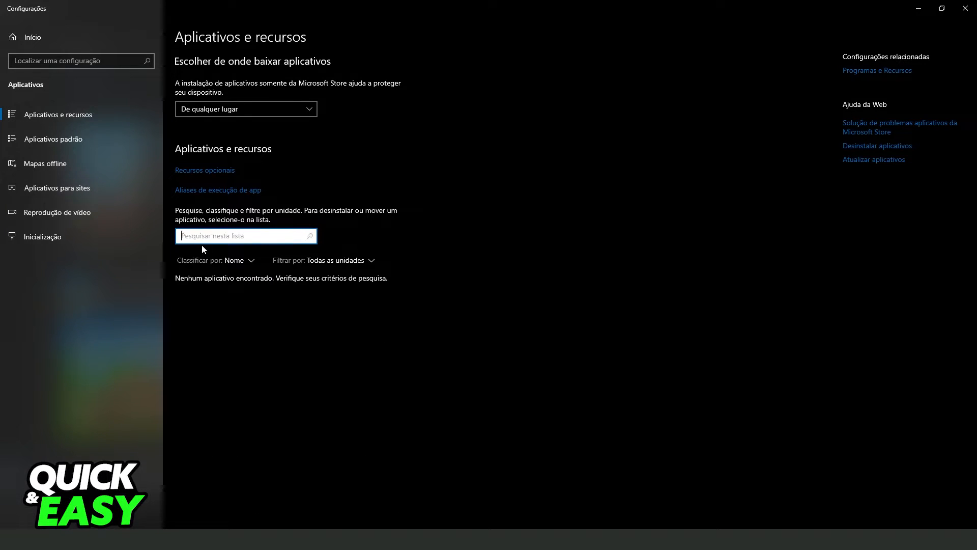
pyautogui.write('canva')
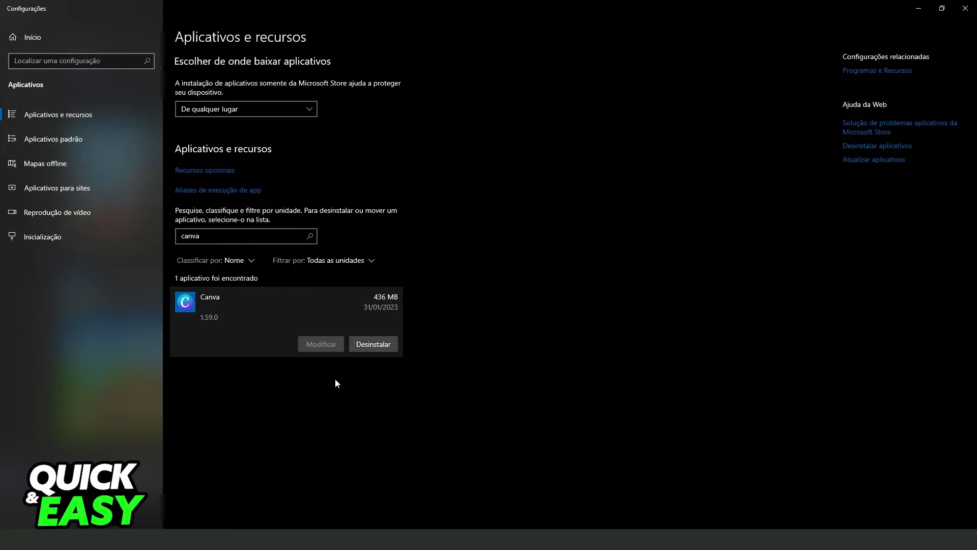
# - Uninstall Canva via Desinstalar, confirming with OK, so the canva search finds nothing
pyautogui.click(373, 343)
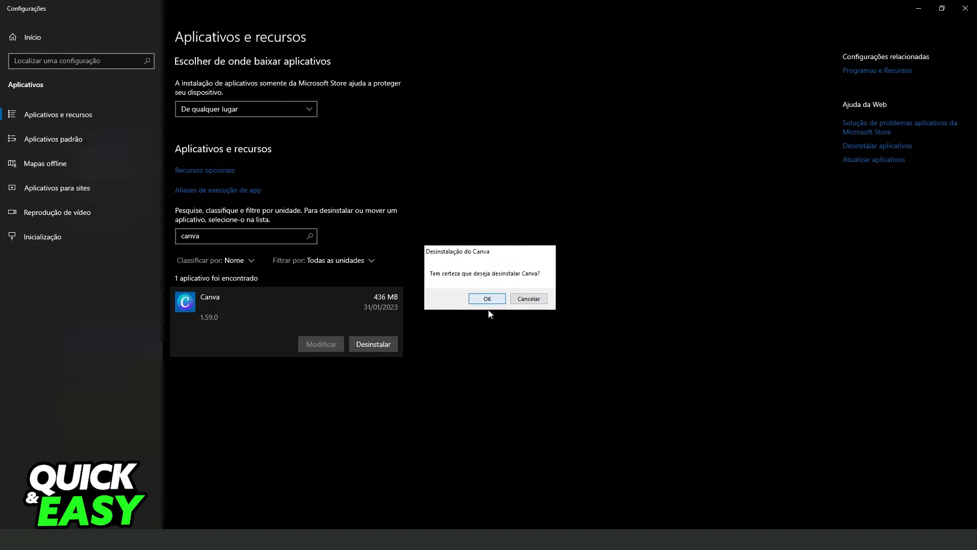
pyautogui.click(527, 299)
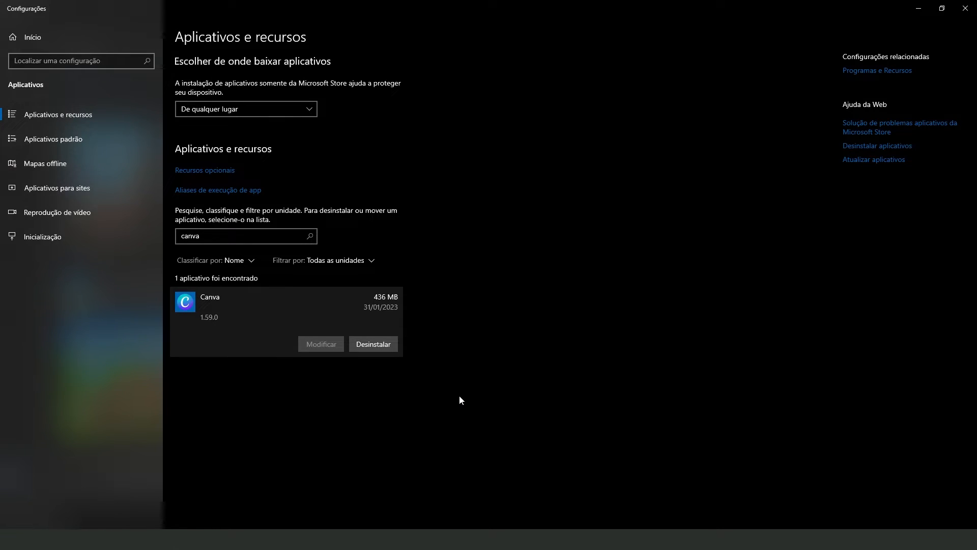
pyautogui.click(372, 343)
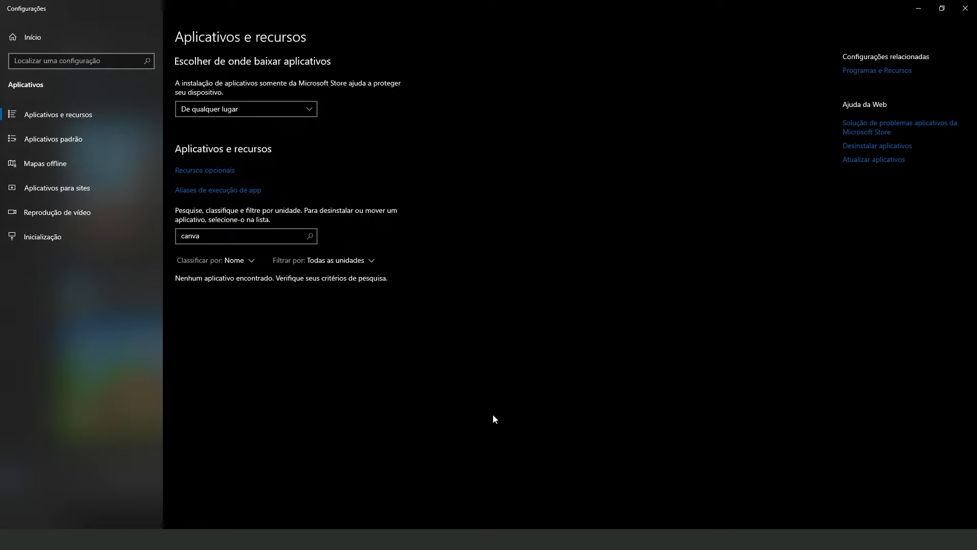
pyautogui.moveTo(472, 369)
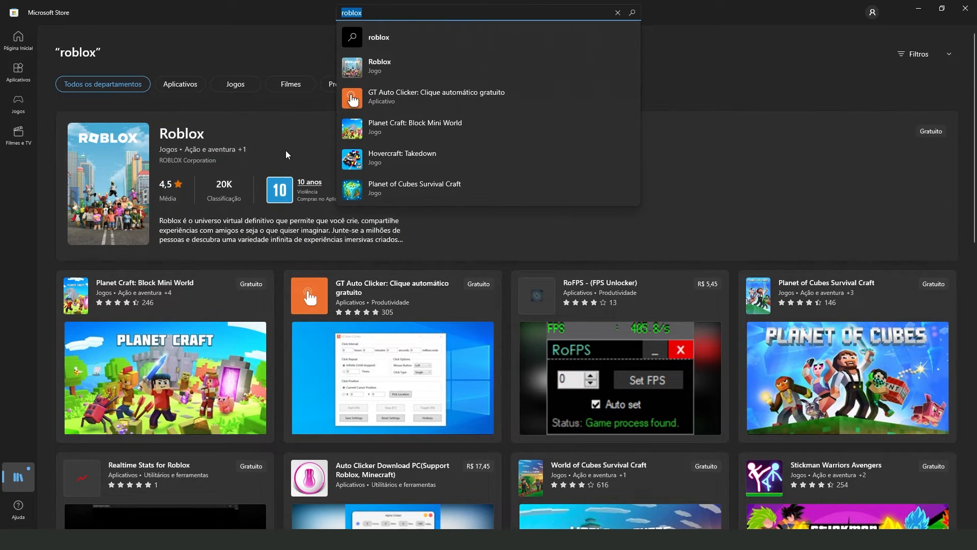
# - Choose the Roblox search suggestion to show its product page with the Adquirir button
pyautogui.click(378, 66)
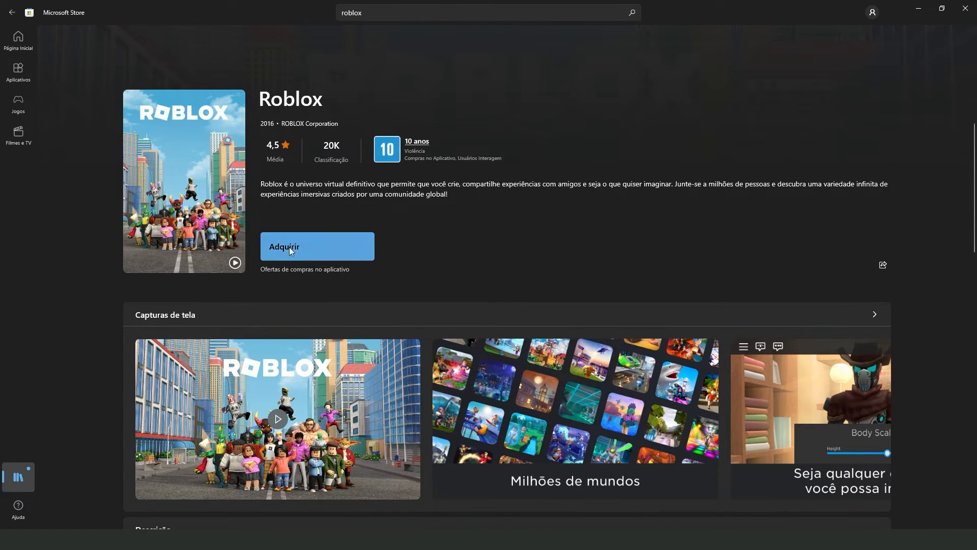
pyautogui.moveTo(308, 280)
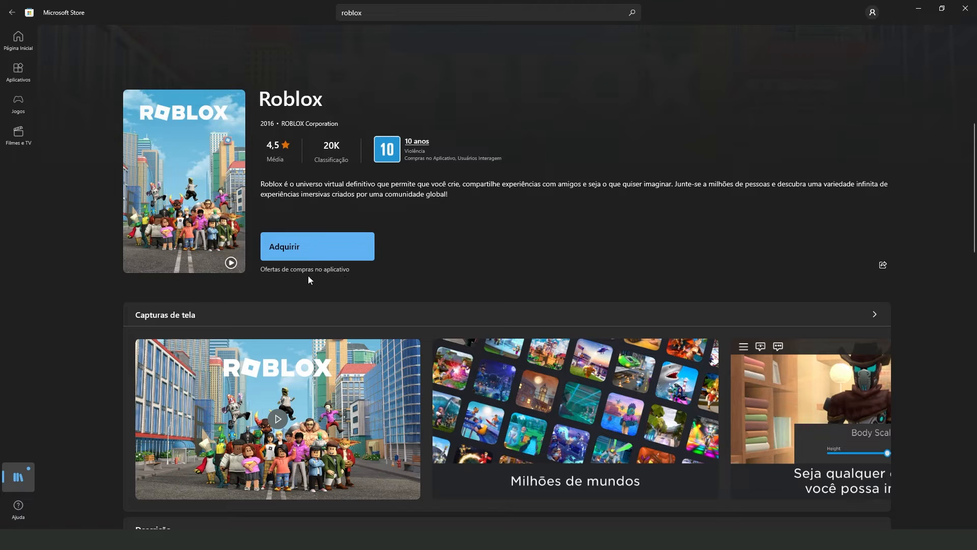
pyautogui.moveTo(360, 266)
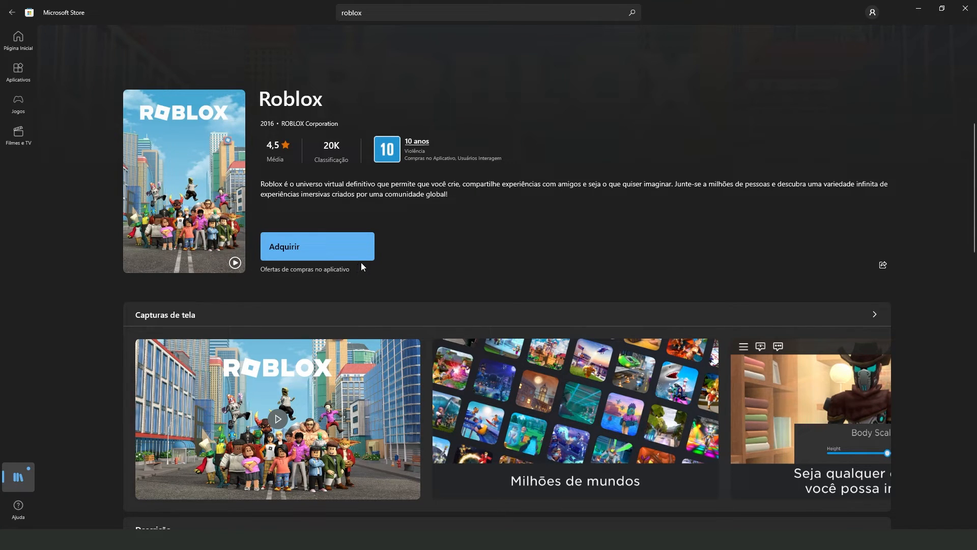